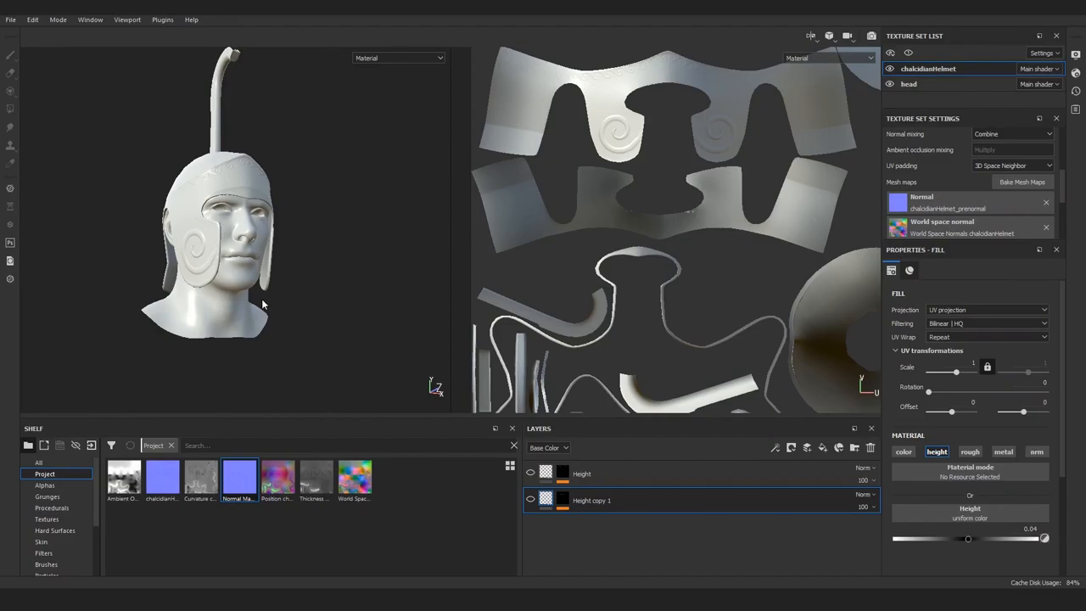
- Group the two Height layers into one folder with Ctrl+G
key(ctrl+g)
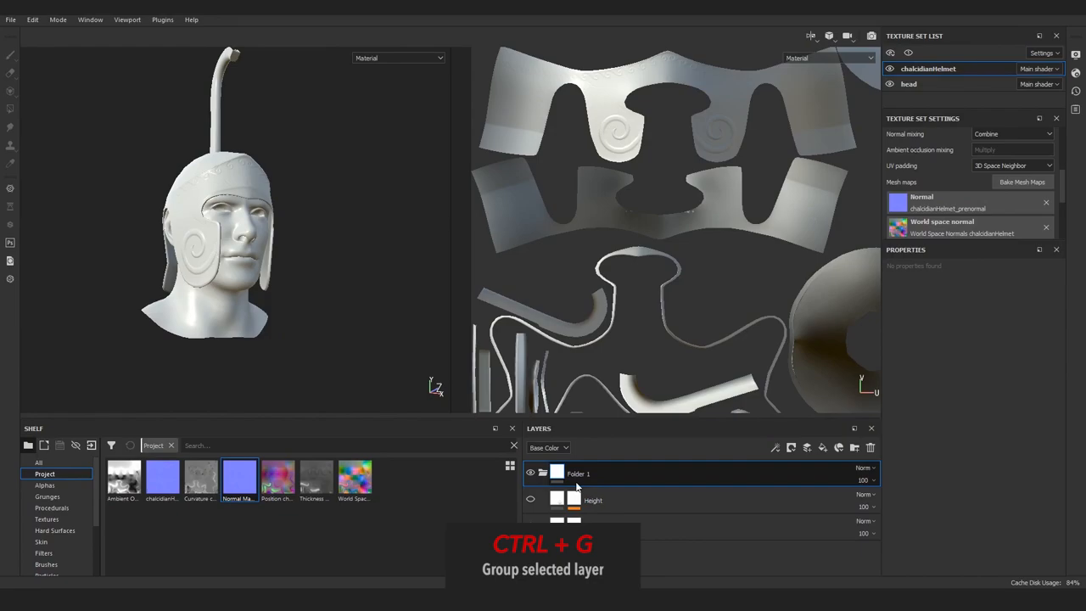
key(ctrl+g)
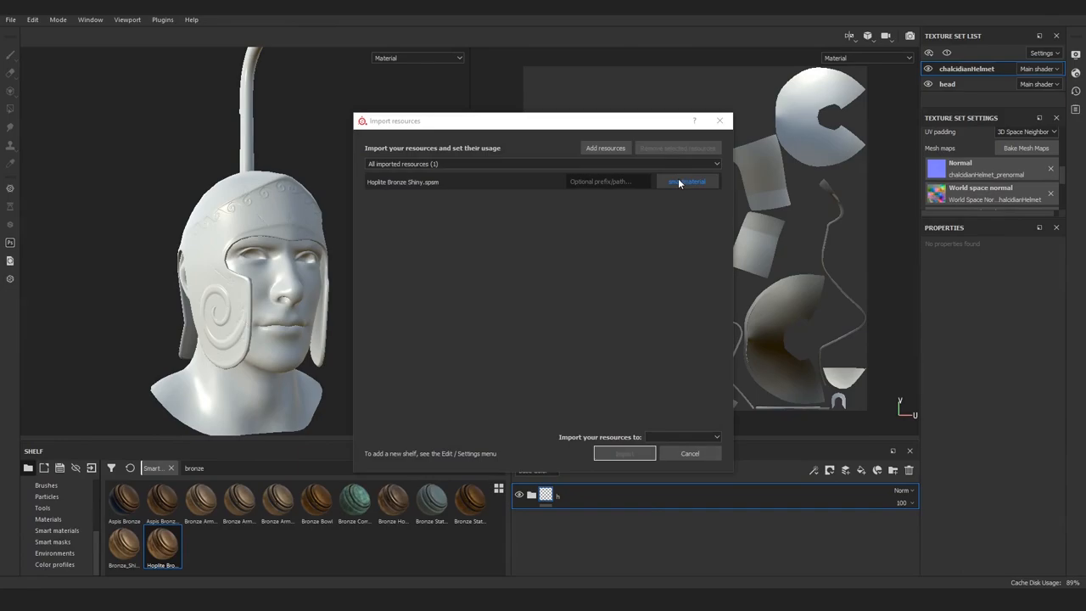
- Import Hoplite Bronze Shiny.spsm as a smart material and apply it to the helmet
click(624, 452)
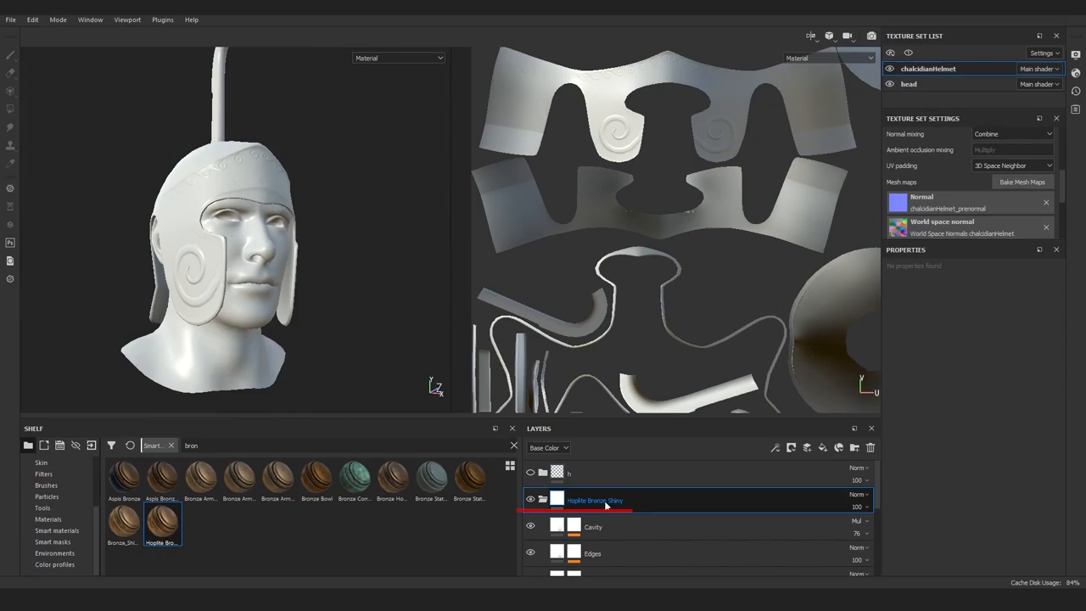
double_click(161, 522)
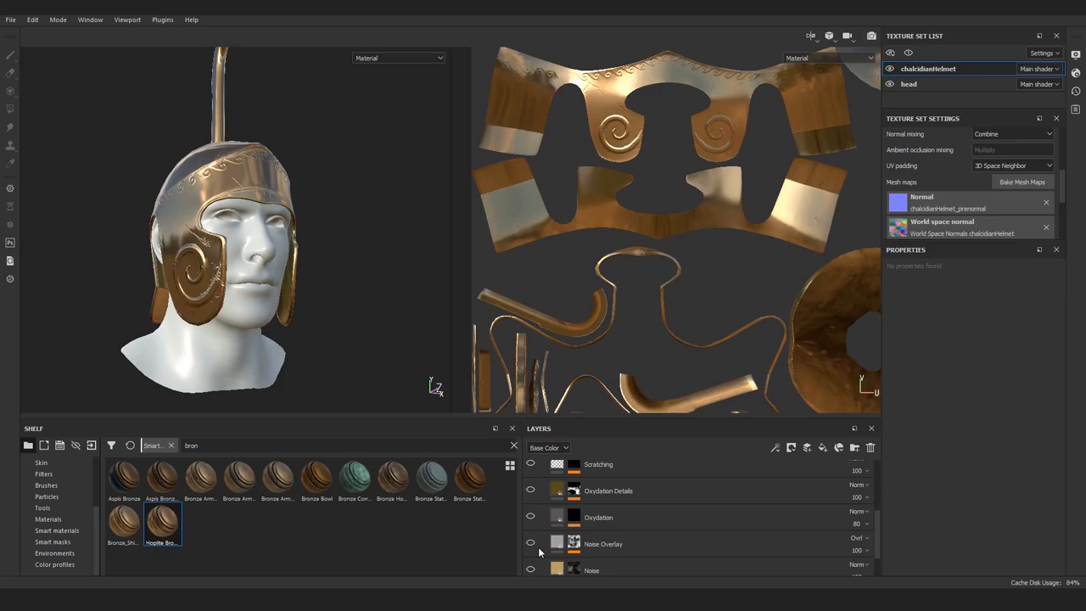
- Hide the Base layer inside the bronze material's layer group
scroll(down, 3)
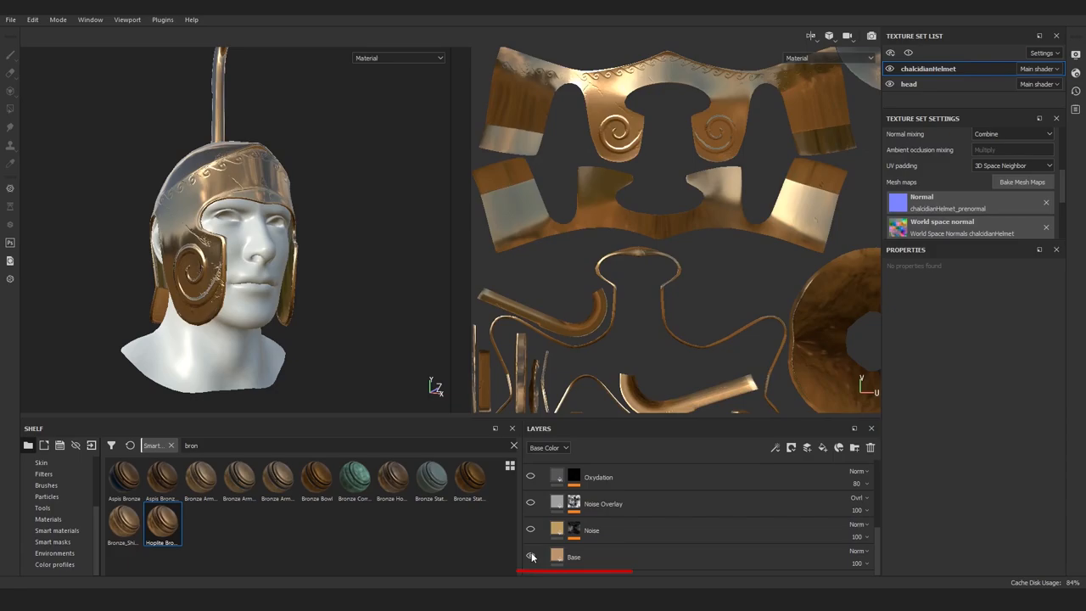
click(531, 557)
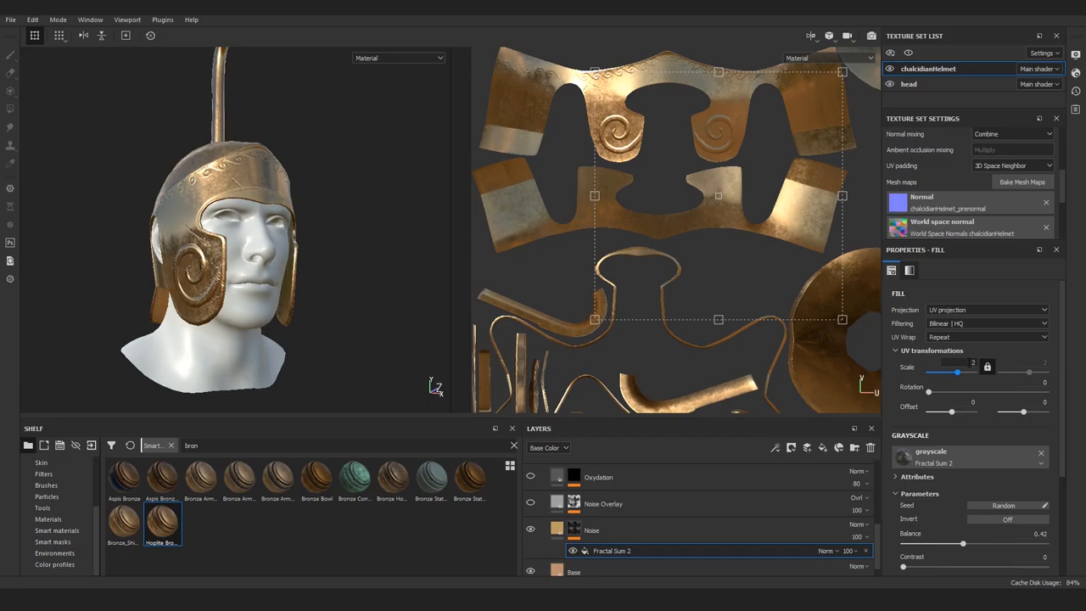
- Set the Fractal Sum 2 noise scale to 1.85 and mask Noise Overlay with Grunge Map 007
drag(972, 370, 957, 371)
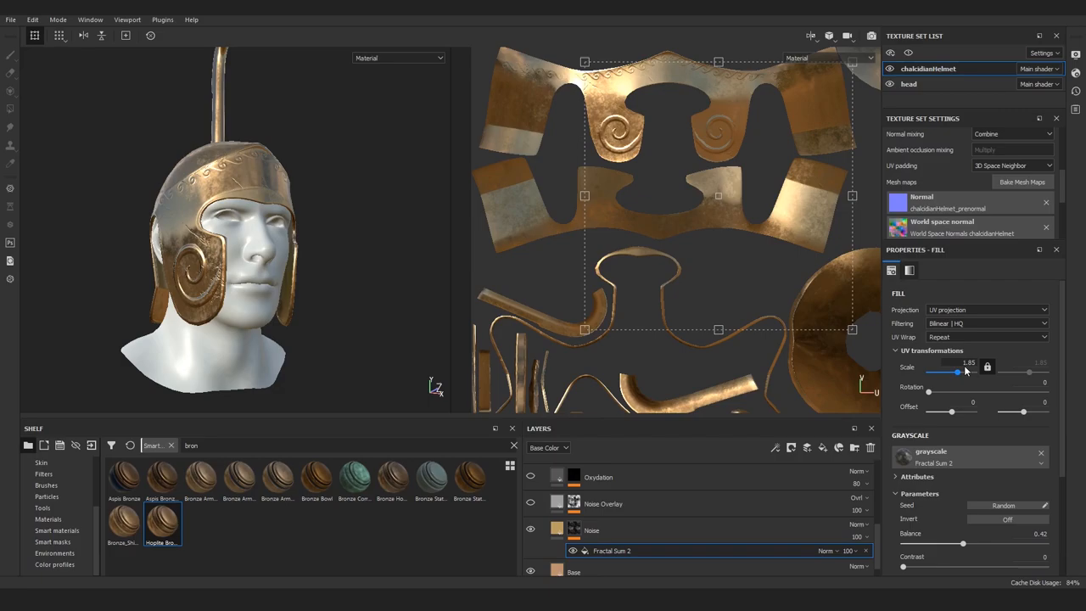
click(987, 309)
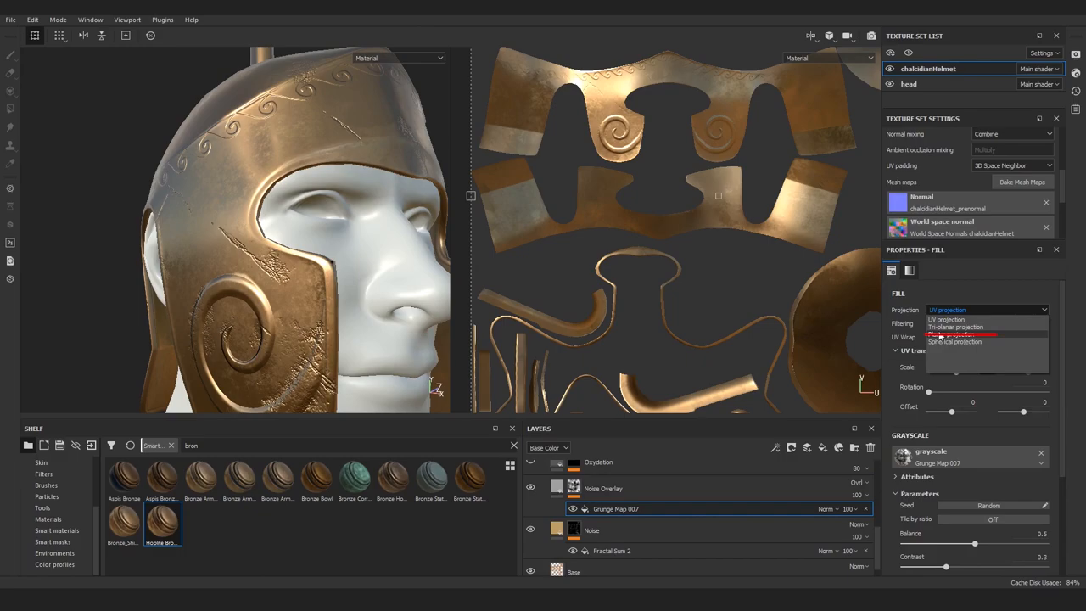
- Set the Grunge Map 007 fill's projection to Tri-planar
click(955, 327)
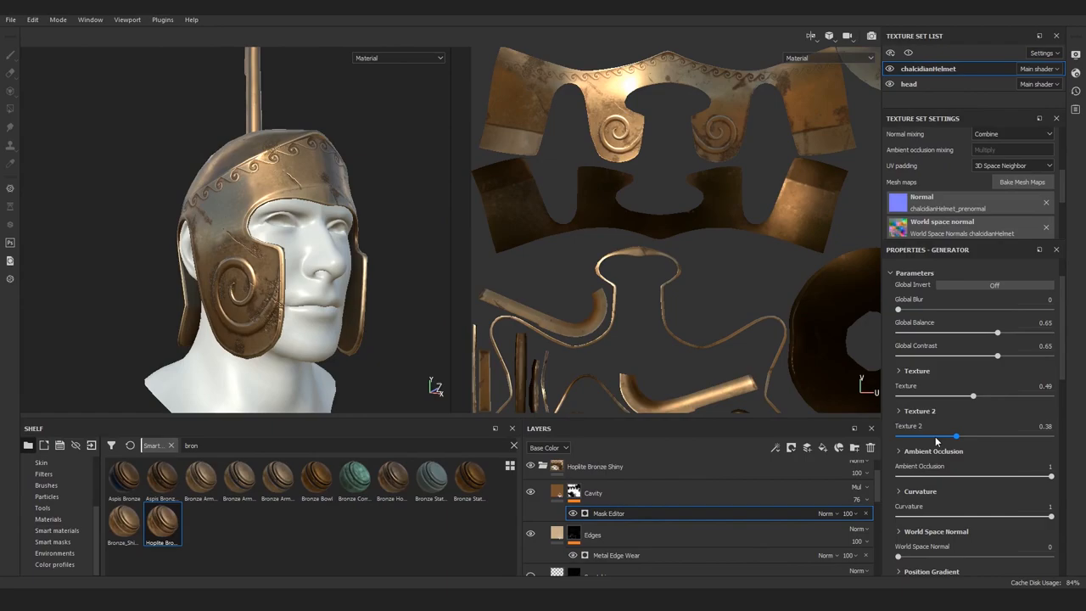
- Adjust the Cavity layer's Mask Editor slider and paint scratches on the Scratching mask
scroll(down, 3)
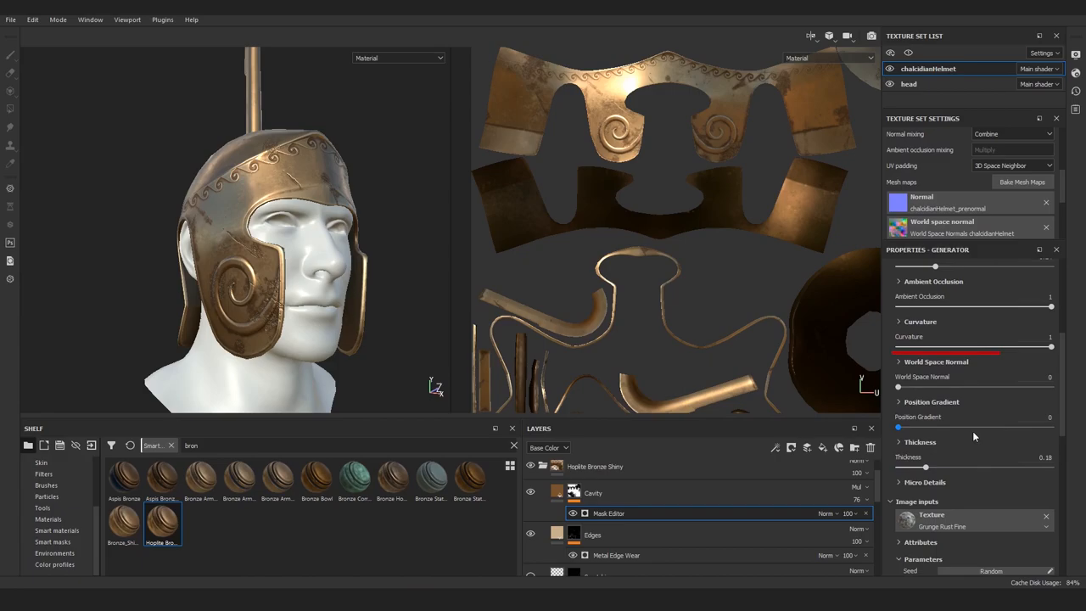
drag(1050, 347, 1040, 347)
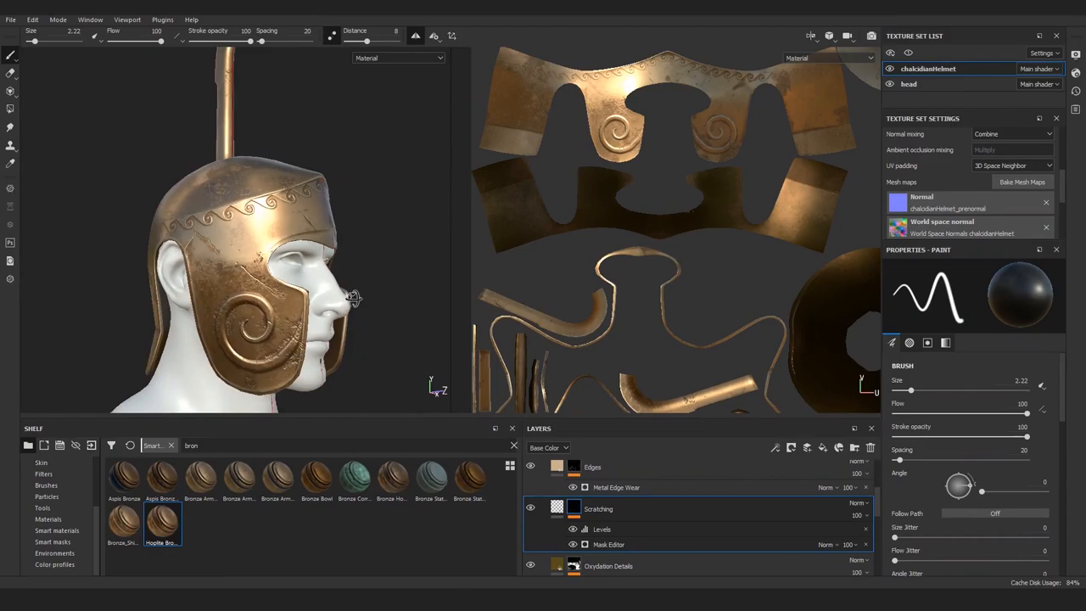
drag(352, 297, 167, 263)
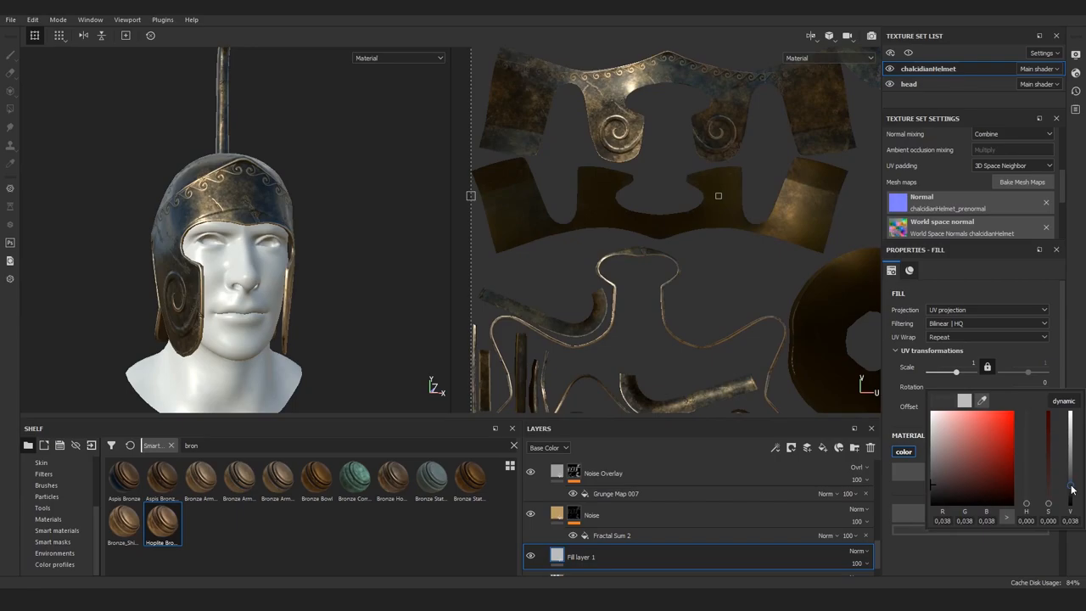
- Give a new fill layer a near-black base color (V 0.038) and begin renaming it
click(581, 557)
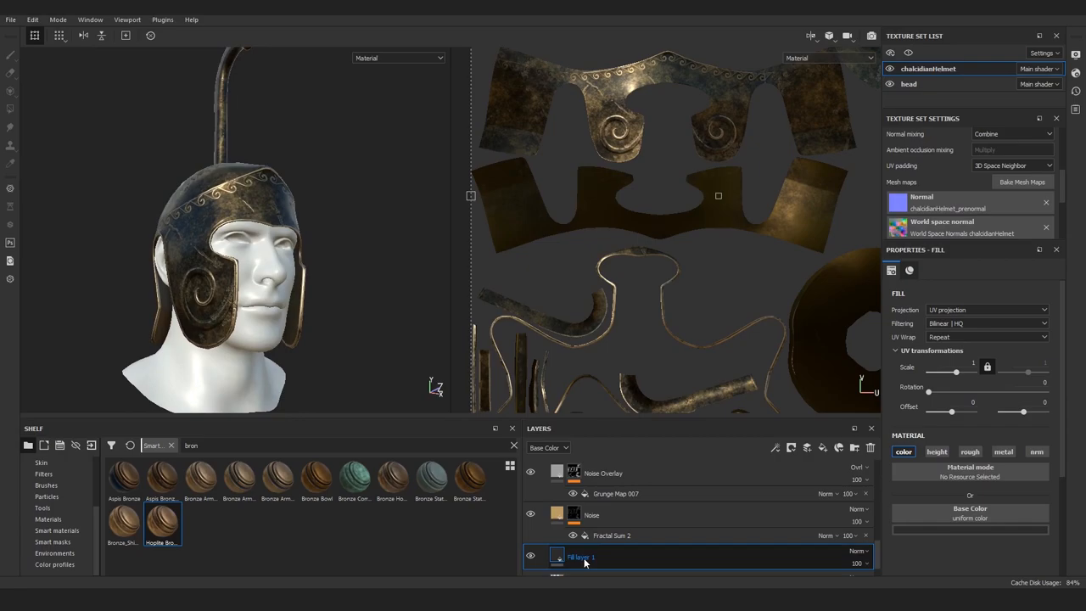
click(790, 447)
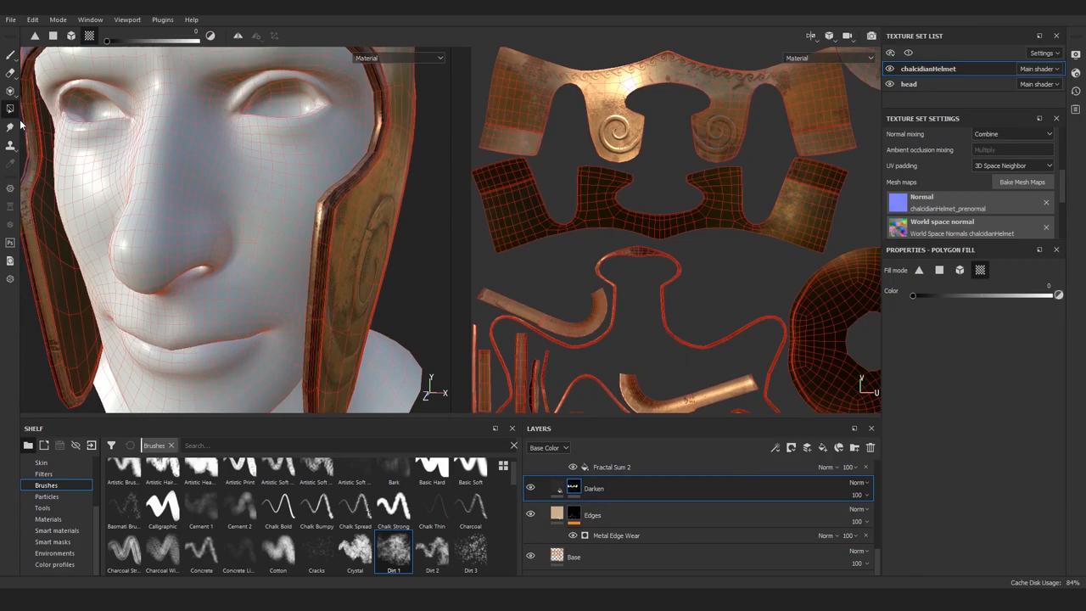
- Switch to the Polygon Fill tool to fill whole helmet faces into the Darken mask
click(11, 55)
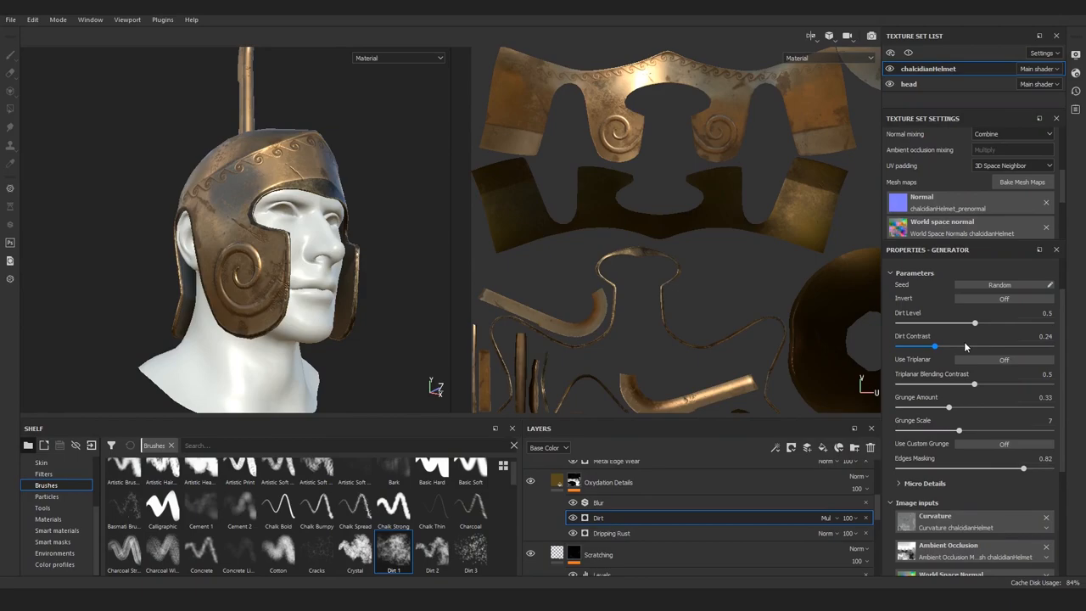
- Set the Oxydation Details Dirt generator's Dirt Contrast to about 0.24
drag(974, 323, 996, 323)
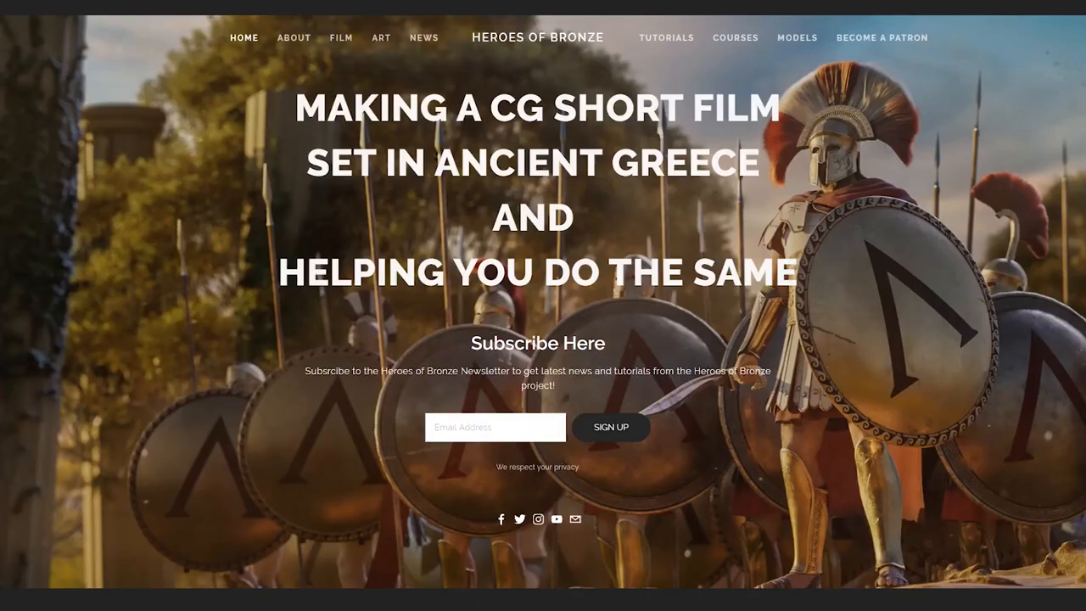
- Open the Heroes of Bronze FILM page, then the Patreon page, and scroll its tiers
click(340, 37)
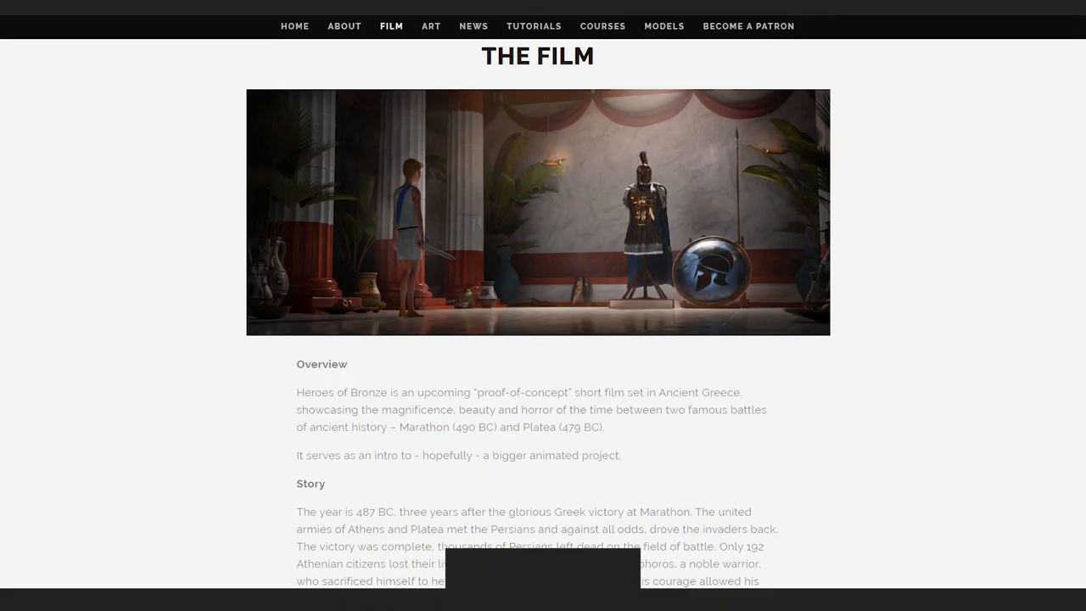
click(748, 26)
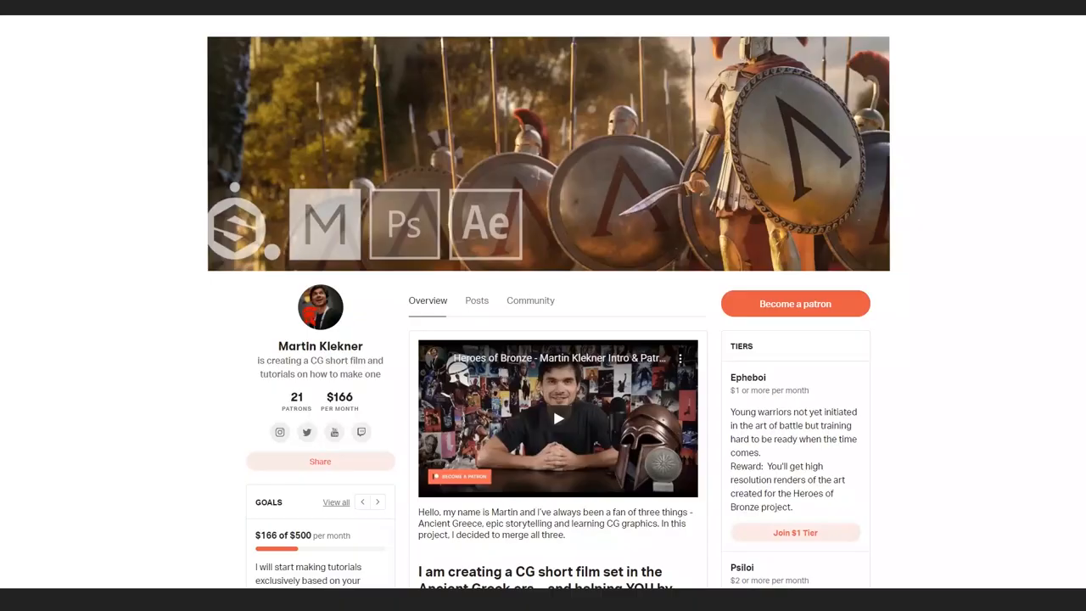
scroll(down, 3)
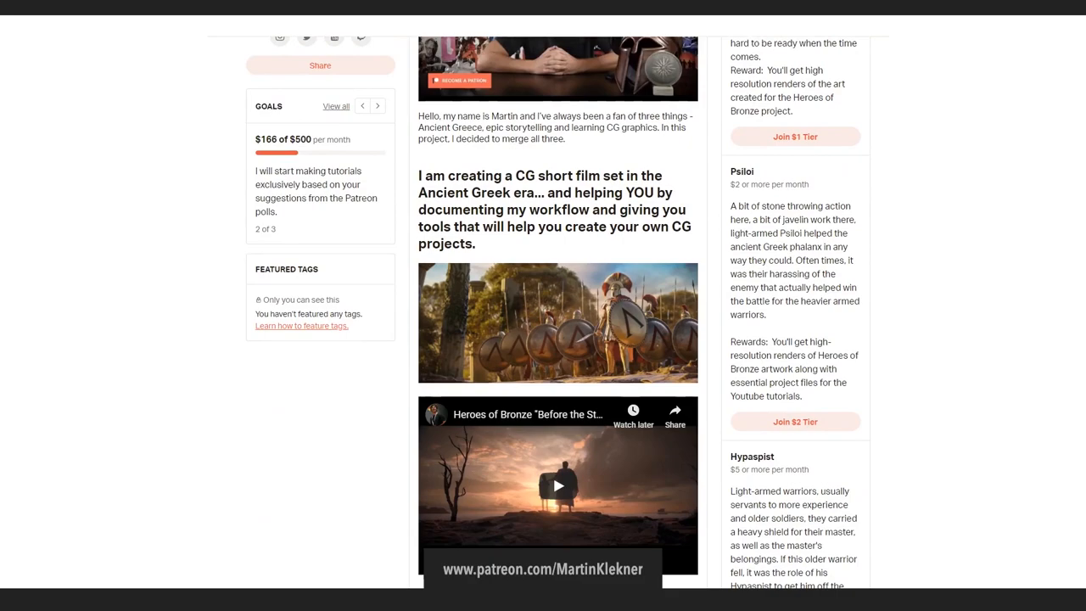